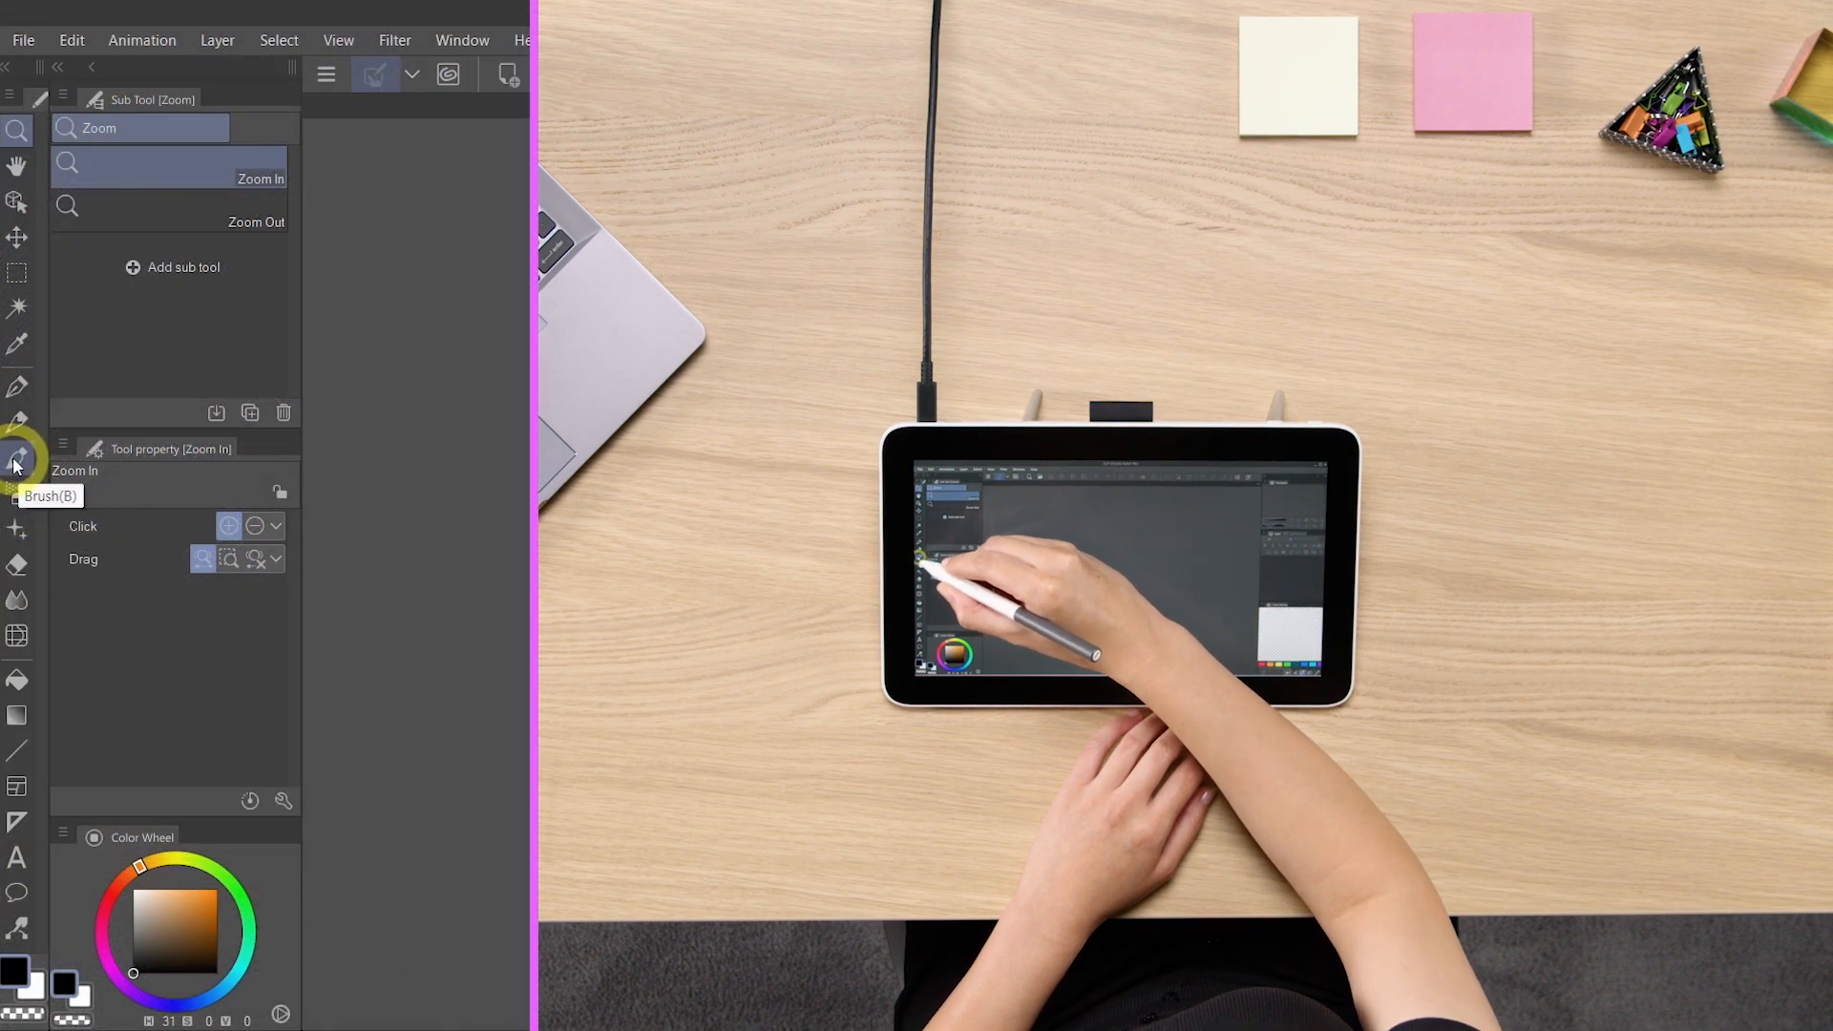
# Activate the Brush tool, showing the Watercolor set with Round watercolor brush selected.
pyautogui.click(18, 460)
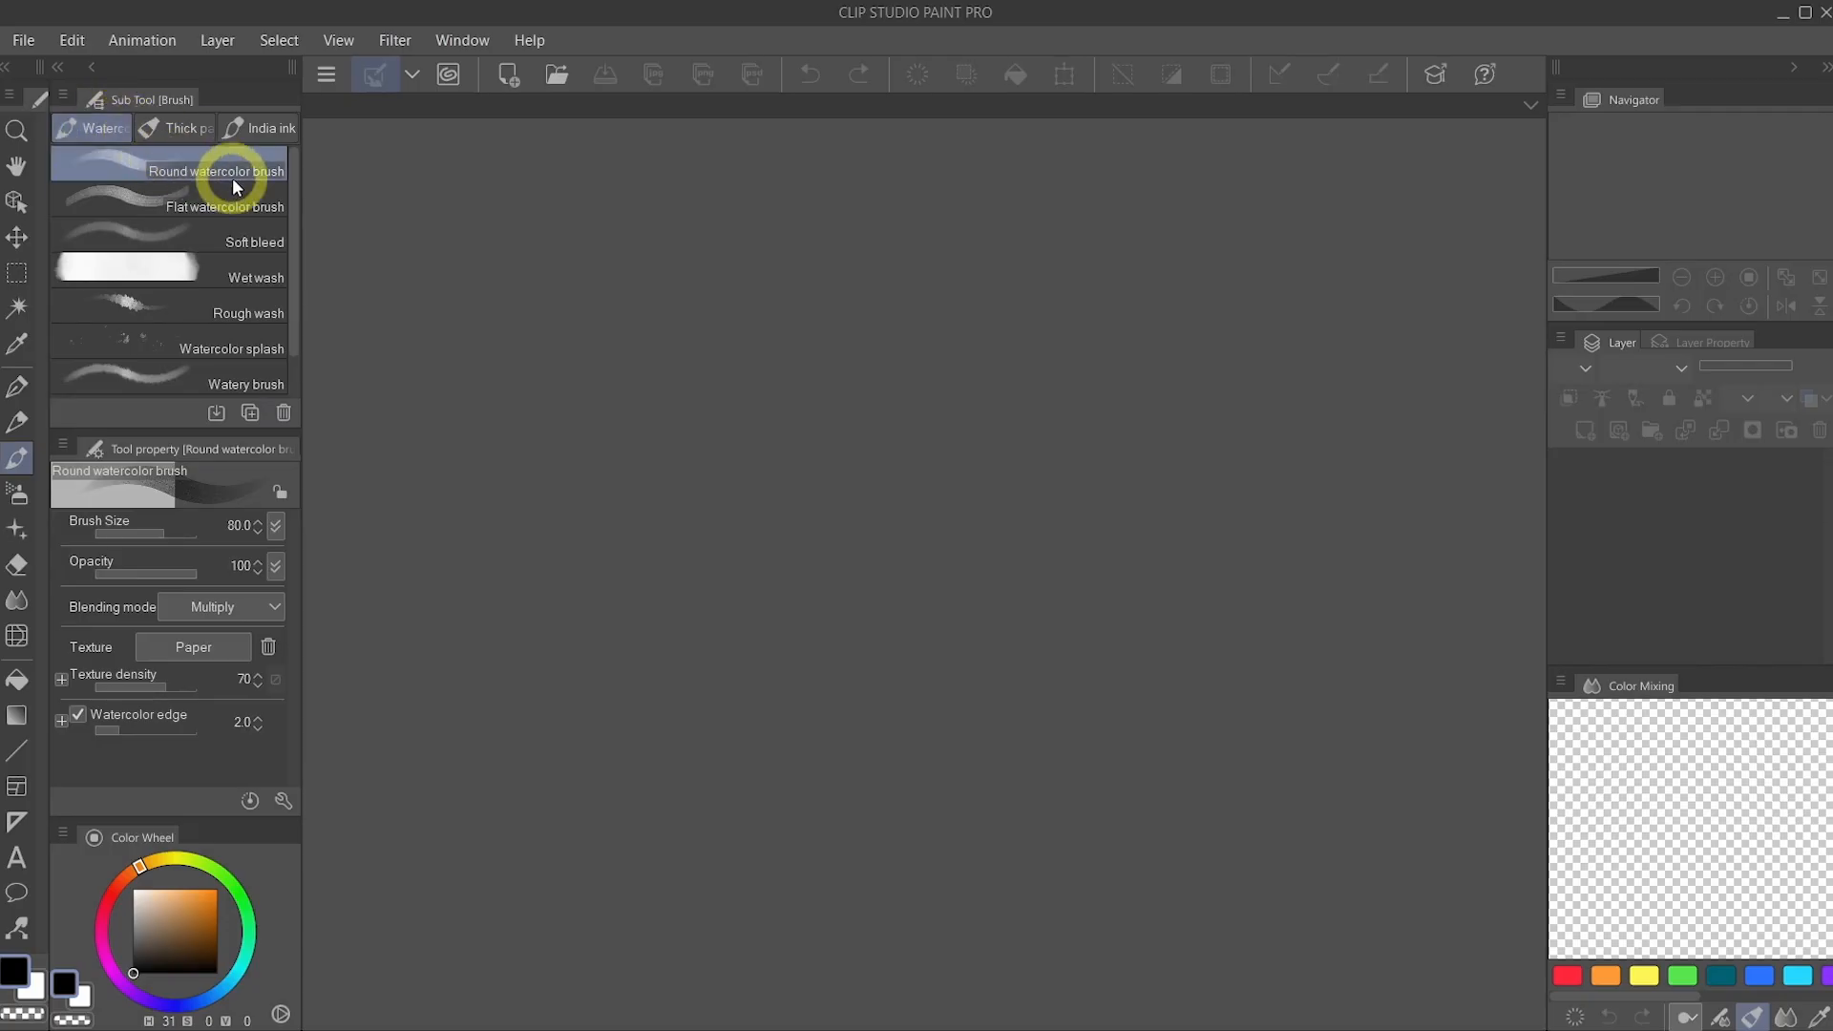
pyautogui.moveTo(126, 166)
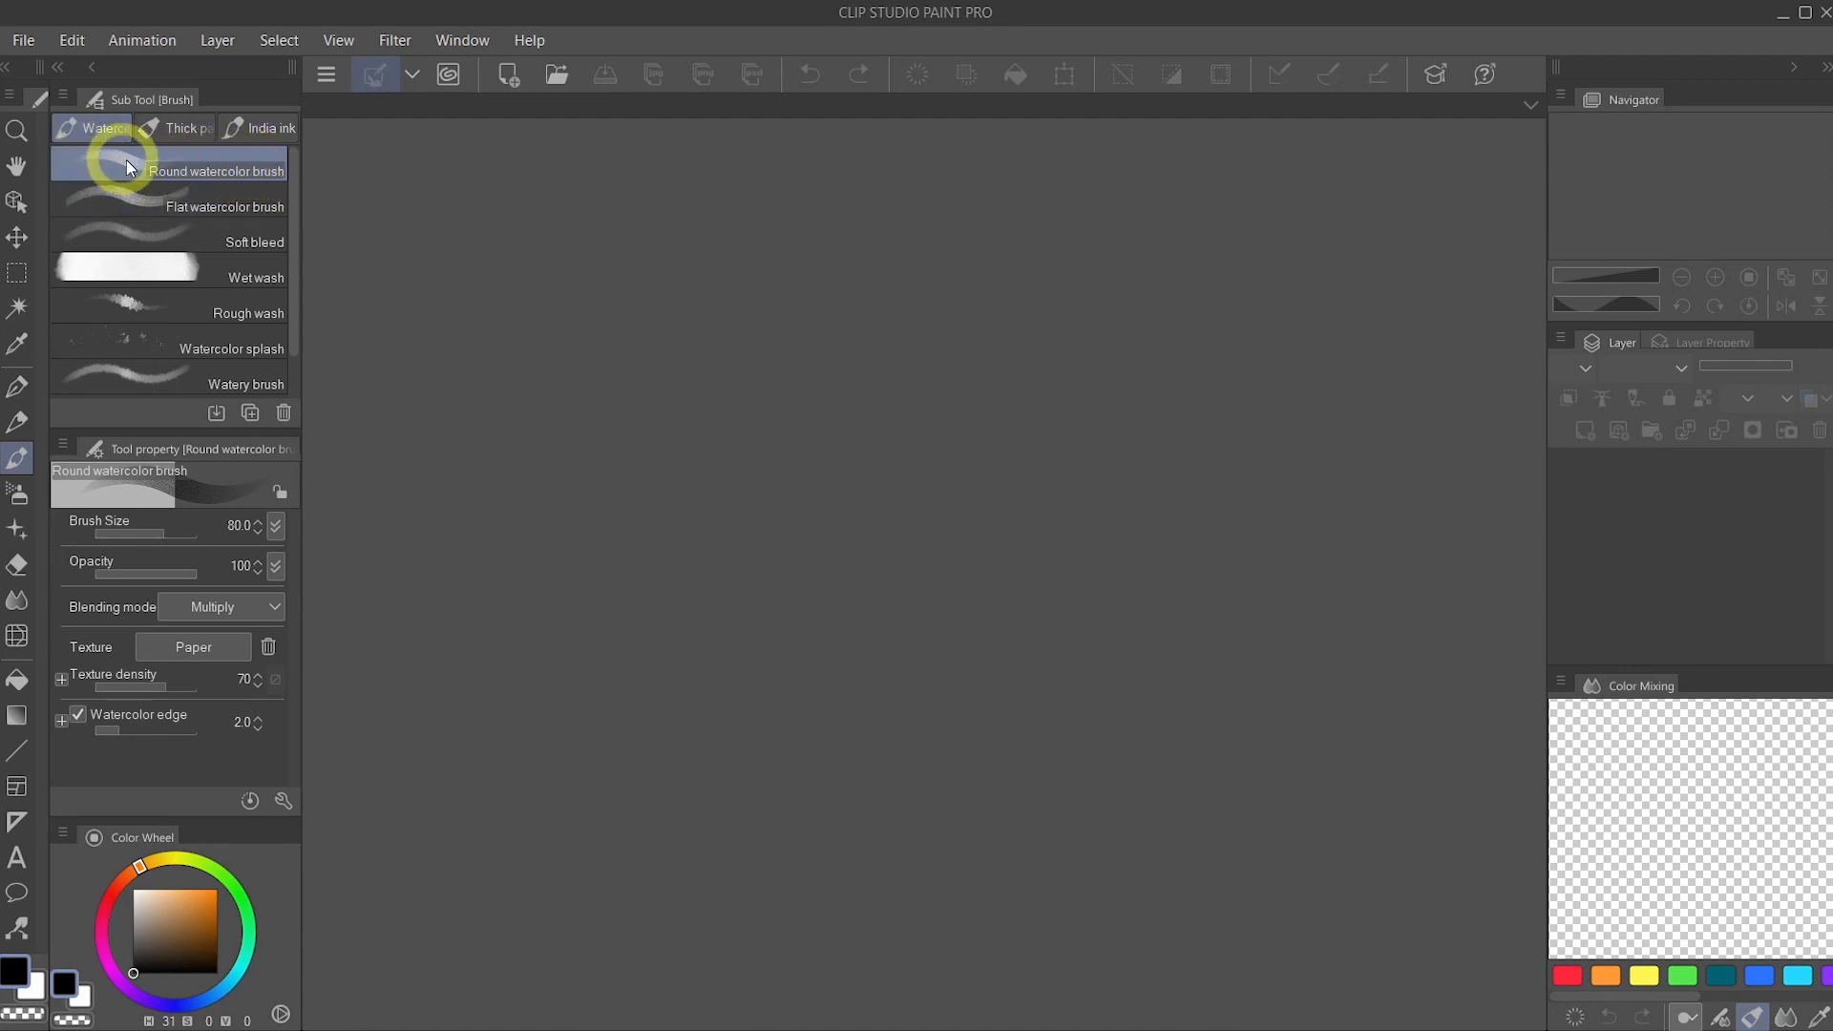